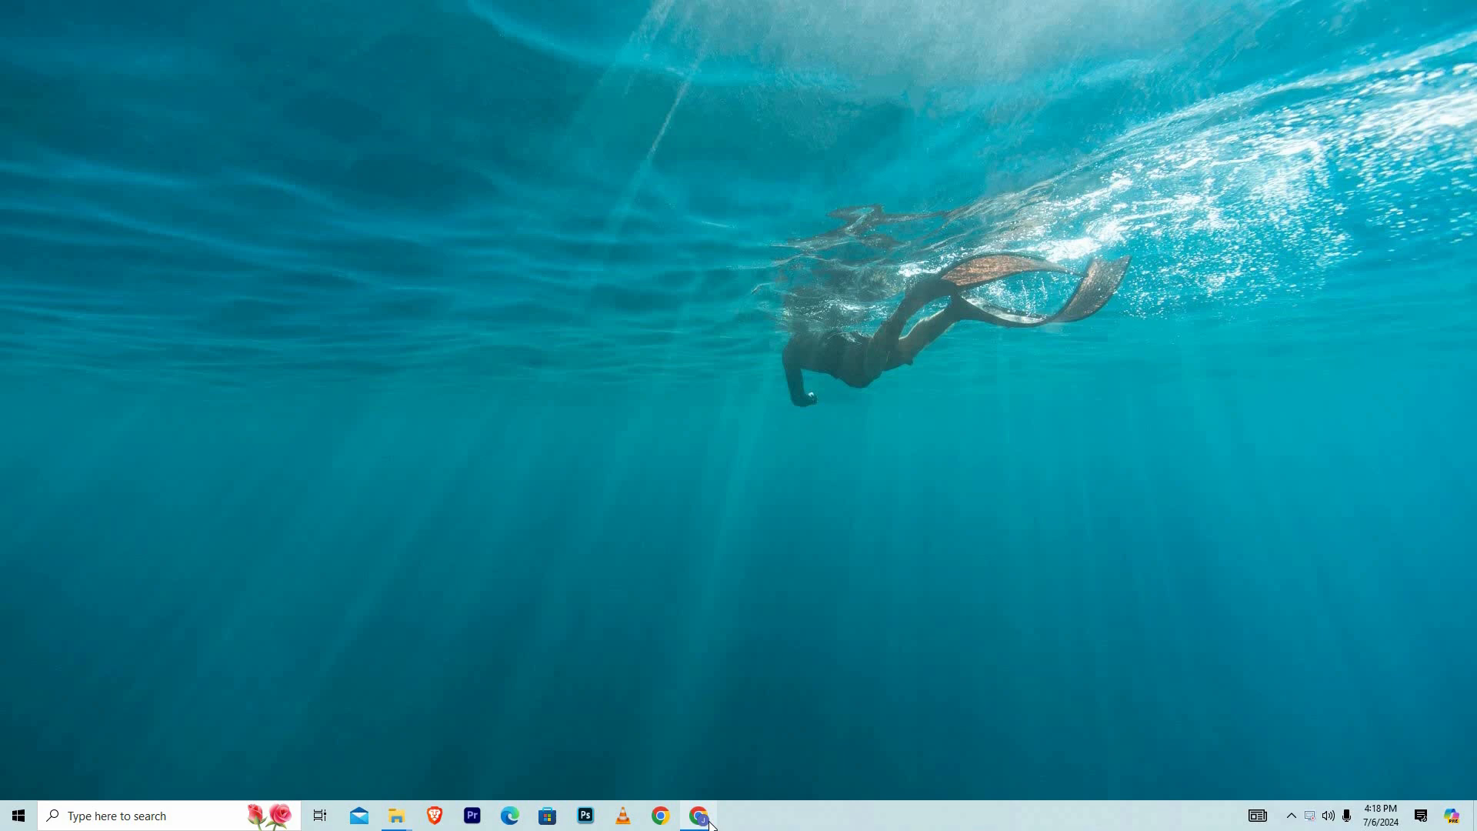
mouse_move(700, 816)
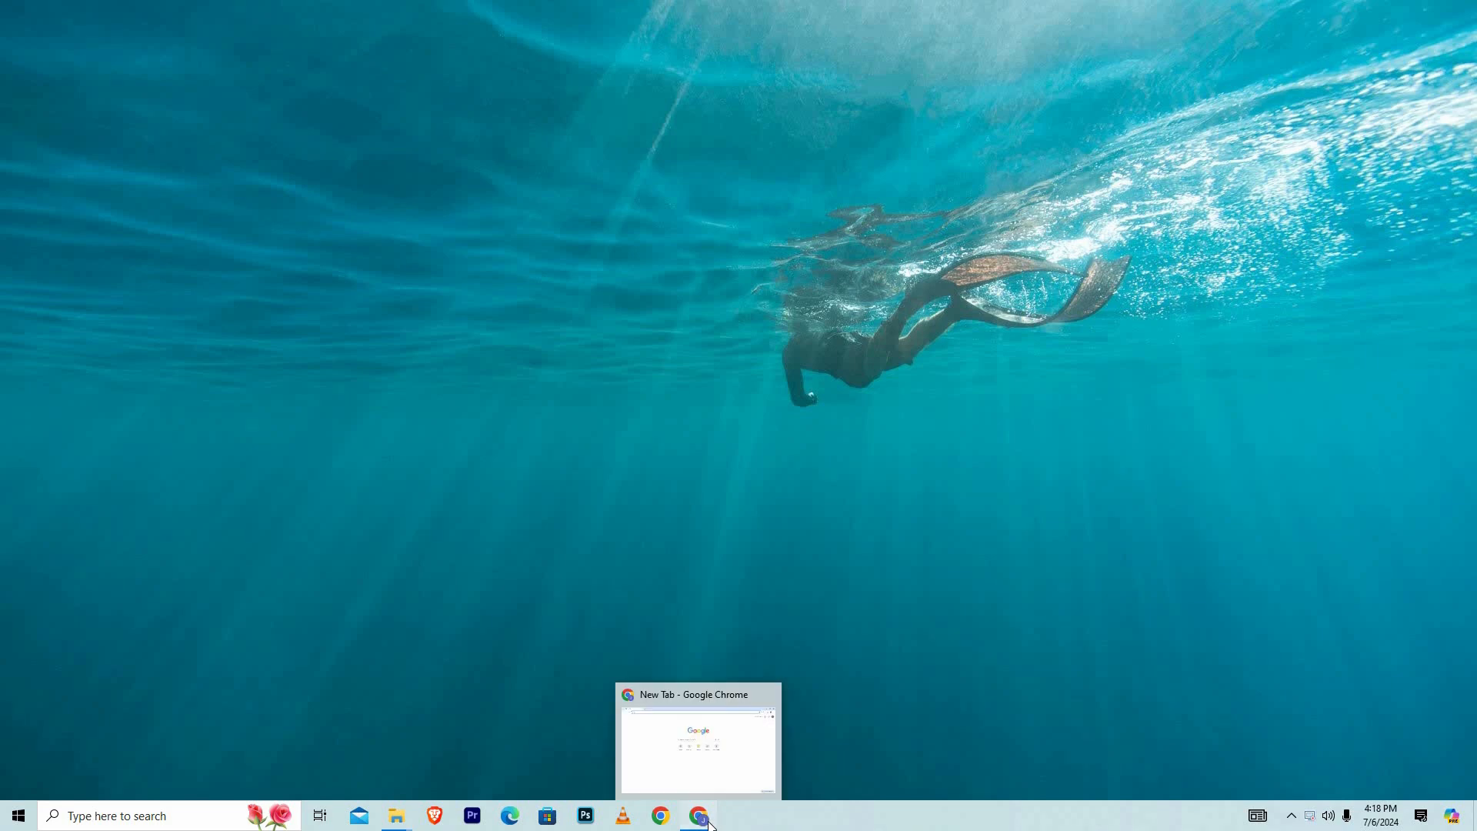
Restore the Google Chrome window showing a blank new tab from the taskbar.
left_click(697, 744)
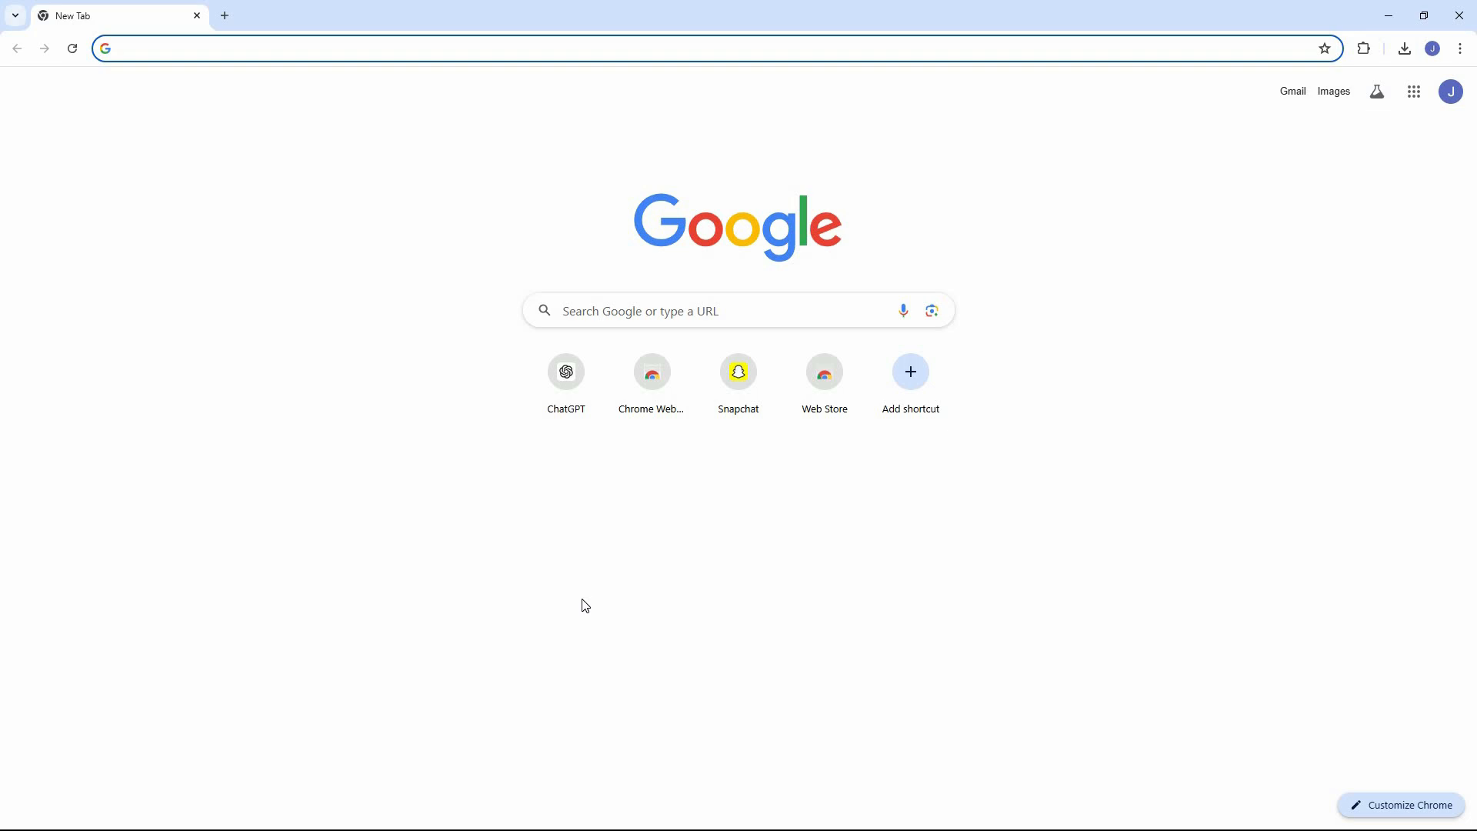
Search 'google meet' and open the Google Meet result link.
type("google meet")
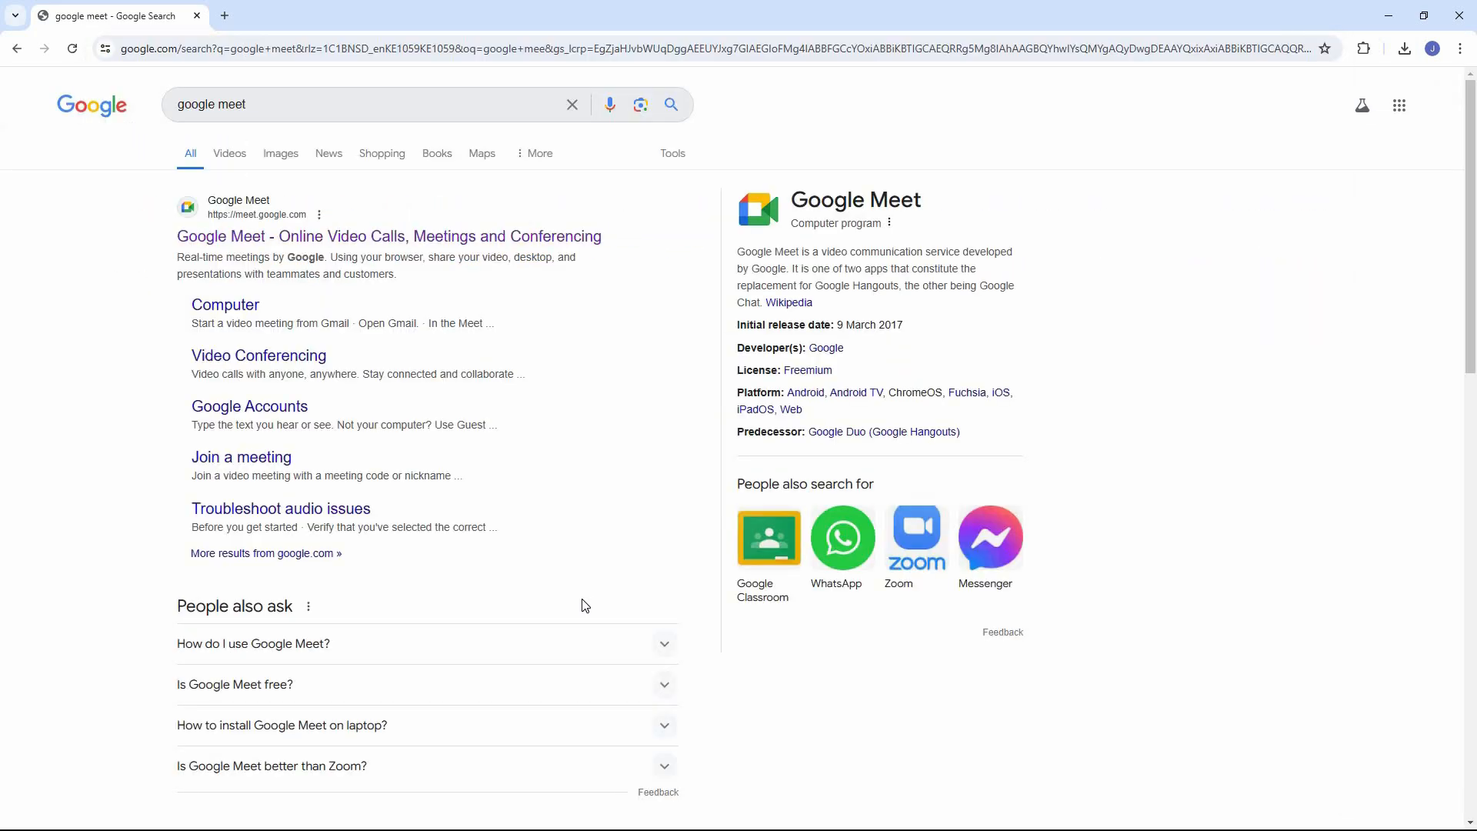
mouse_move(337, 237)
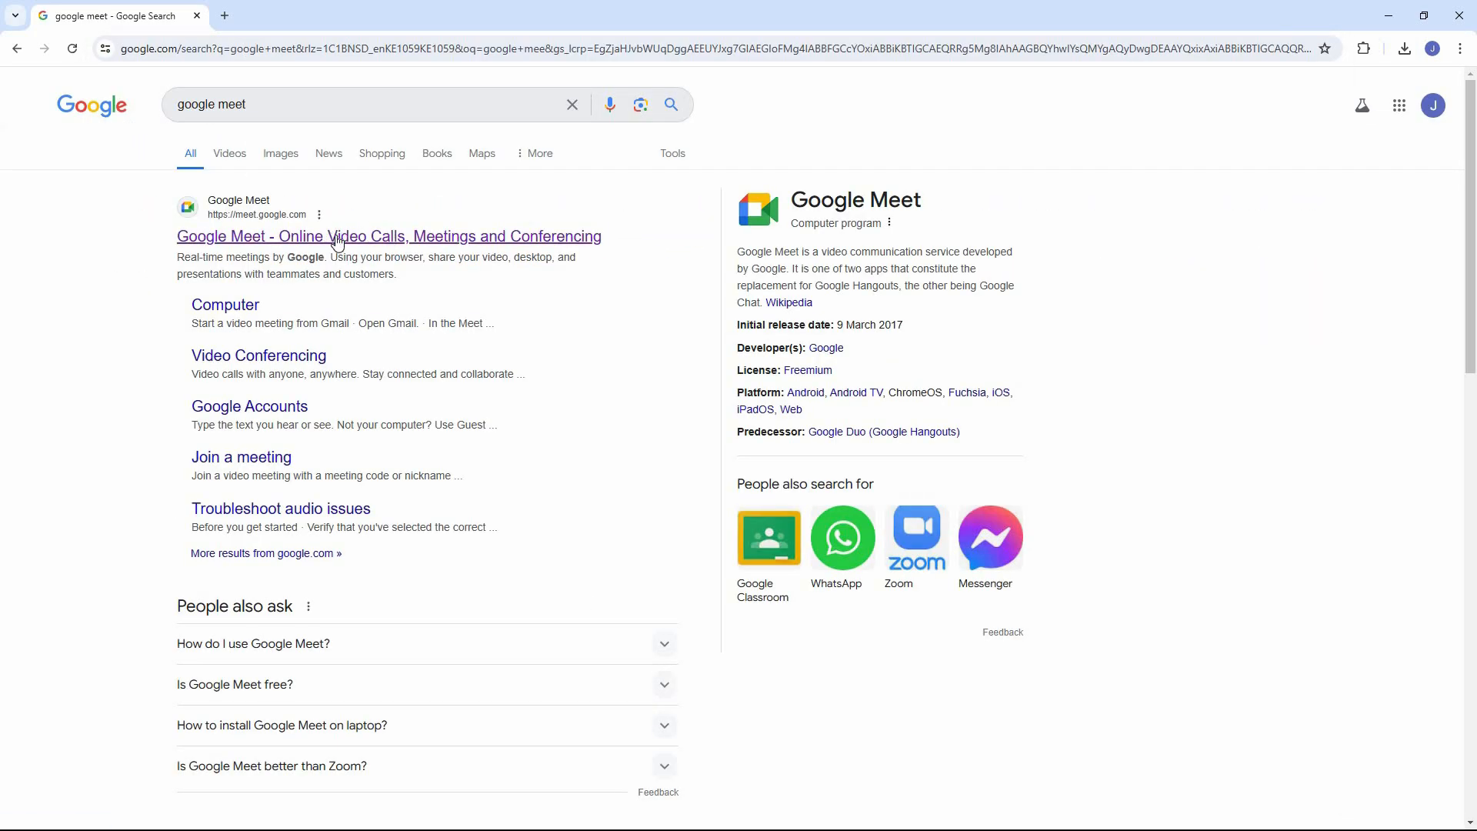
left_click(388, 237)
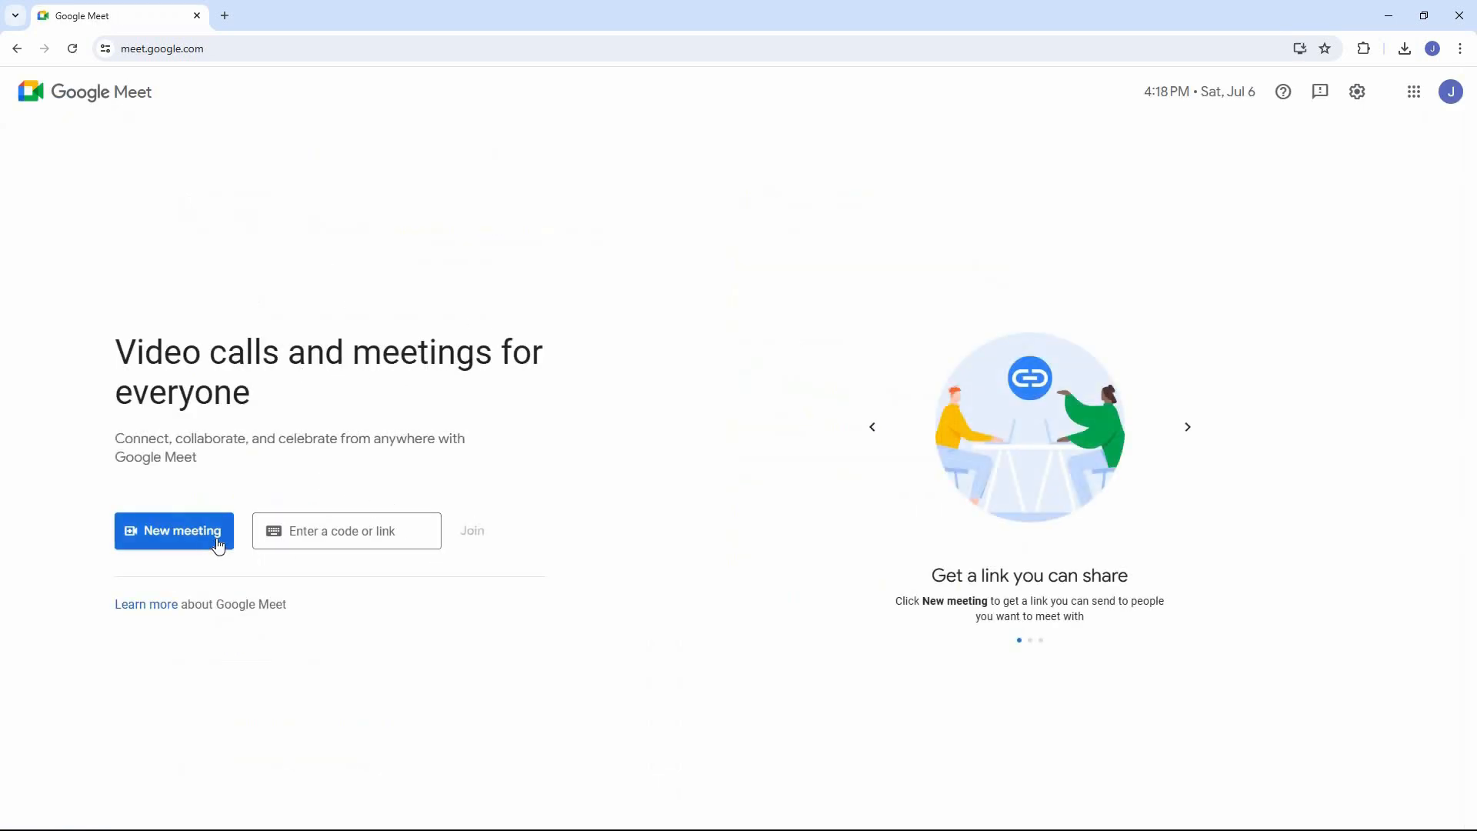
Start an instant meeting from New meeting and show the More options menu.
left_click(173, 531)
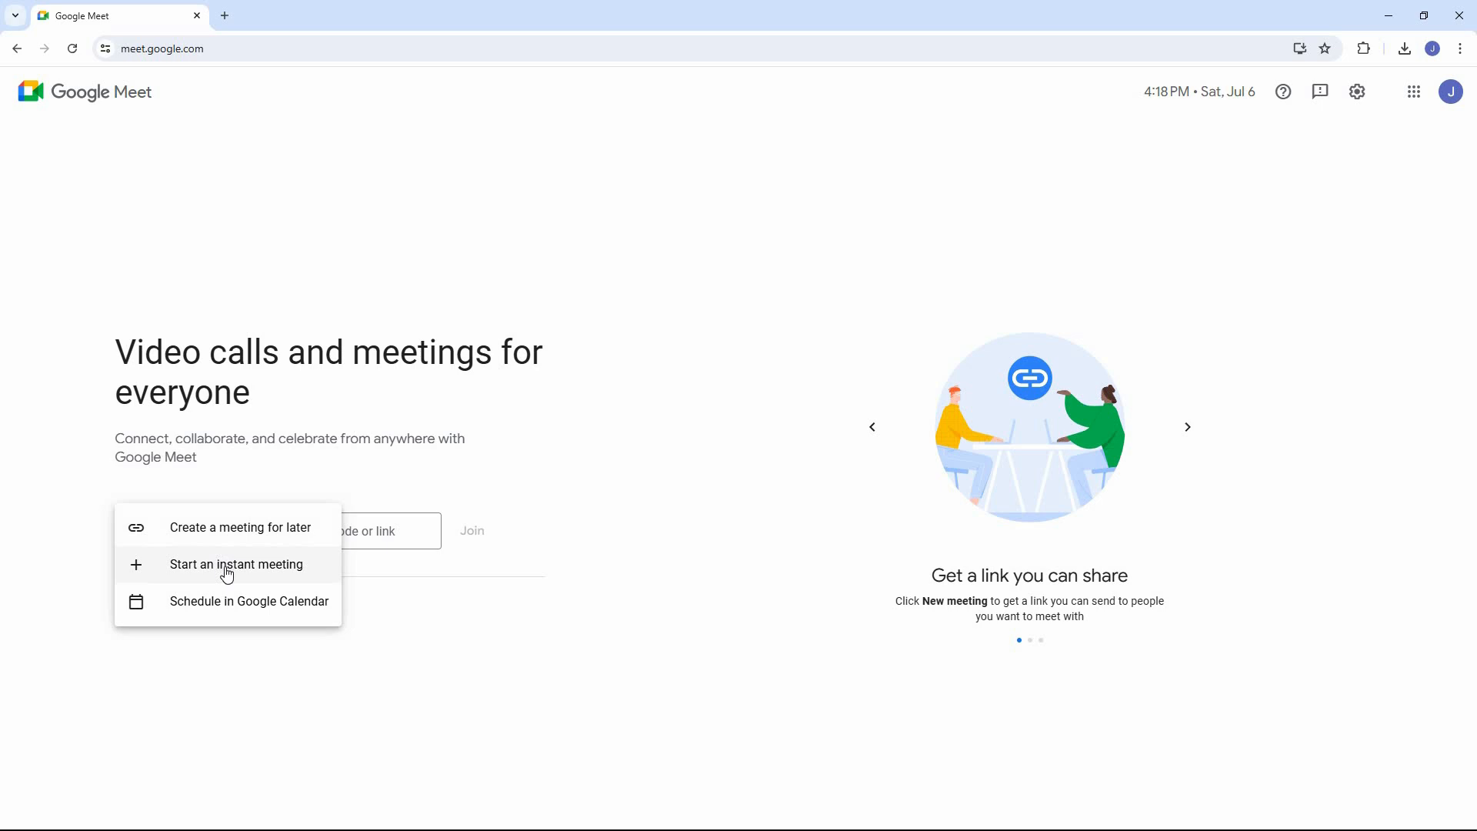
left_click(236, 564)
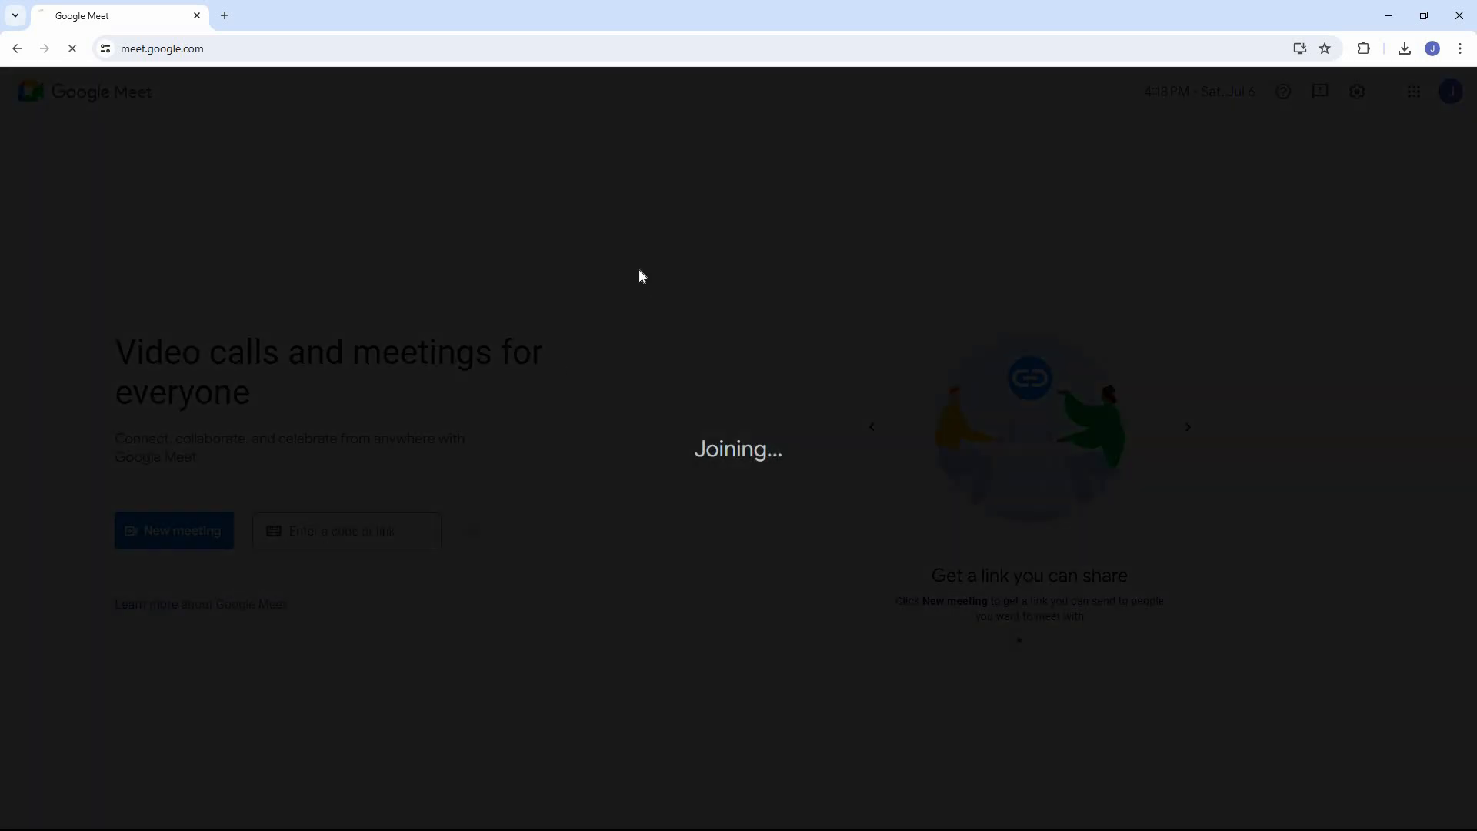
left_click(878, 798)
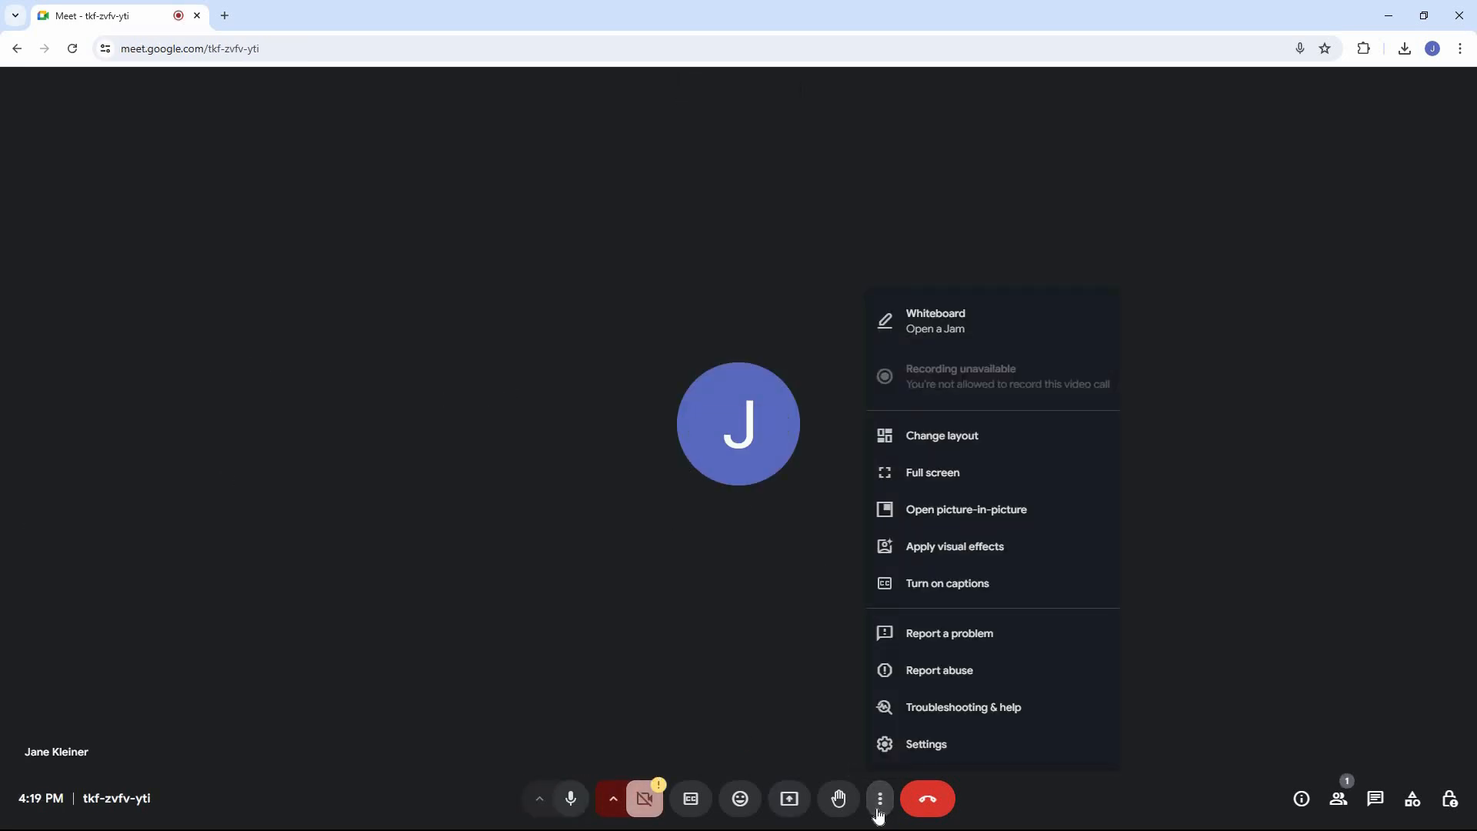
mouse_move(926, 744)
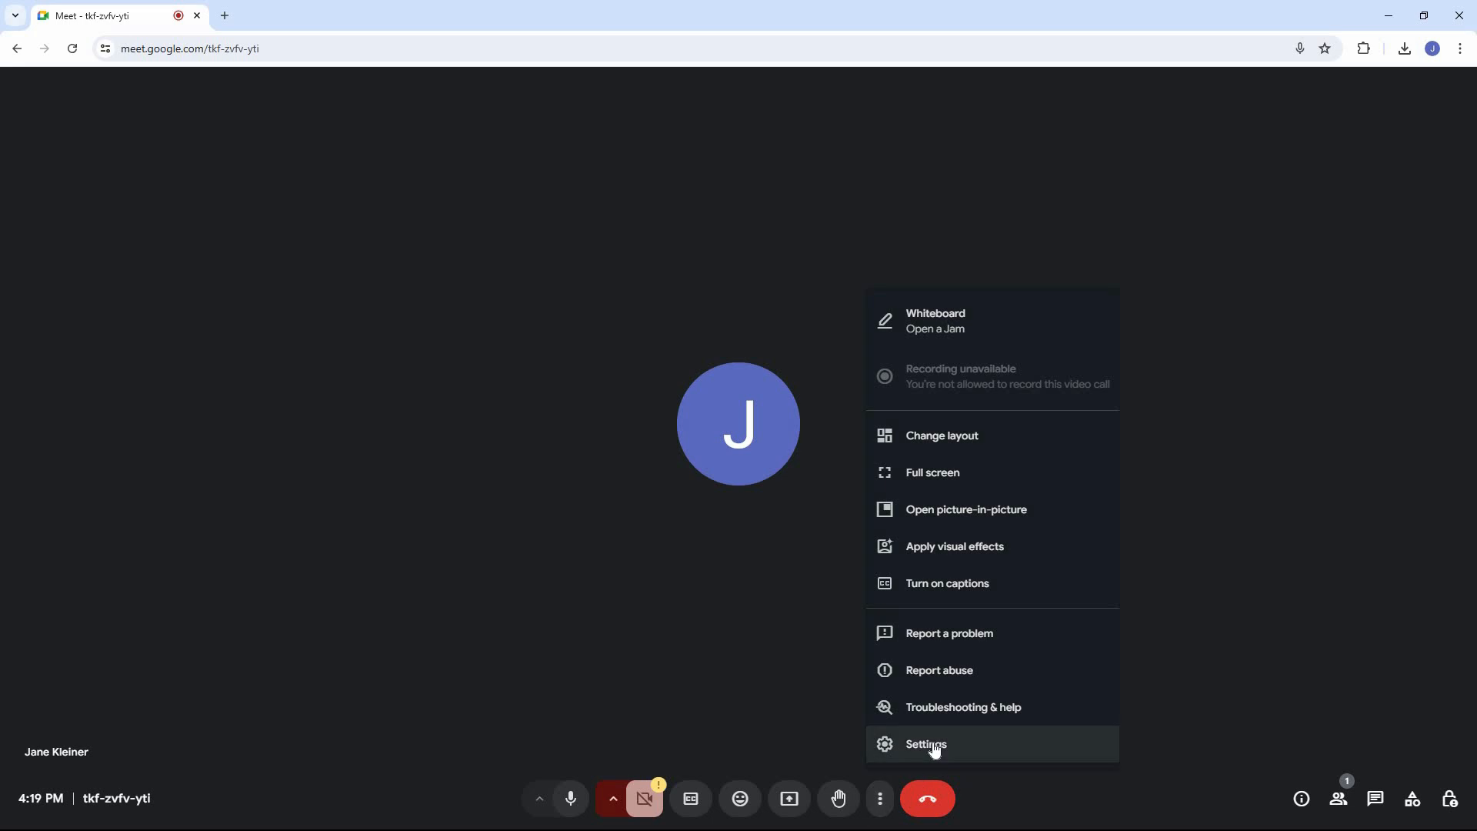
Choose Settings from More options to see the Audio tab's microphone and speaker devices.
left_click(925, 744)
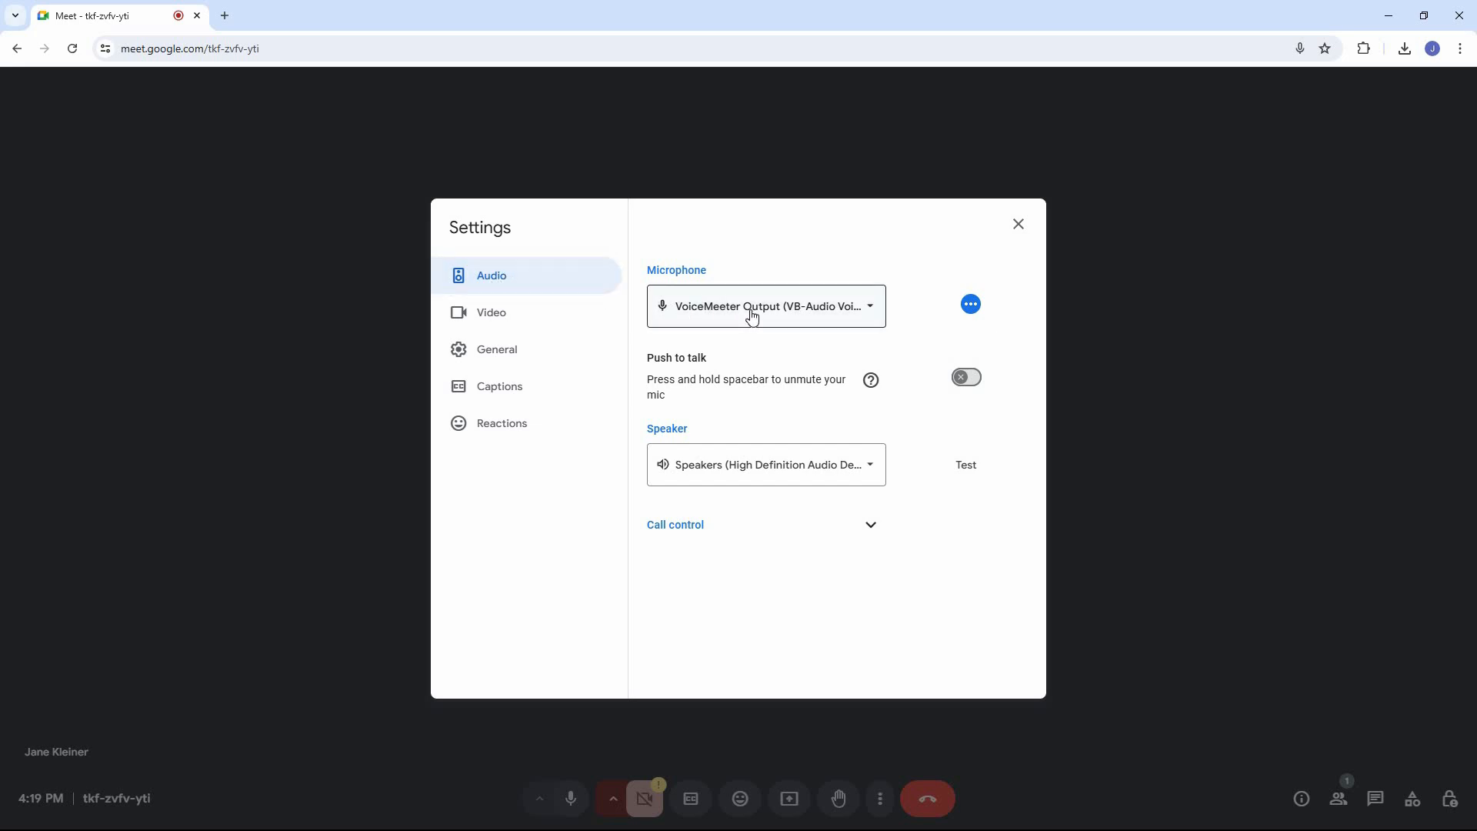
left_click(765, 306)
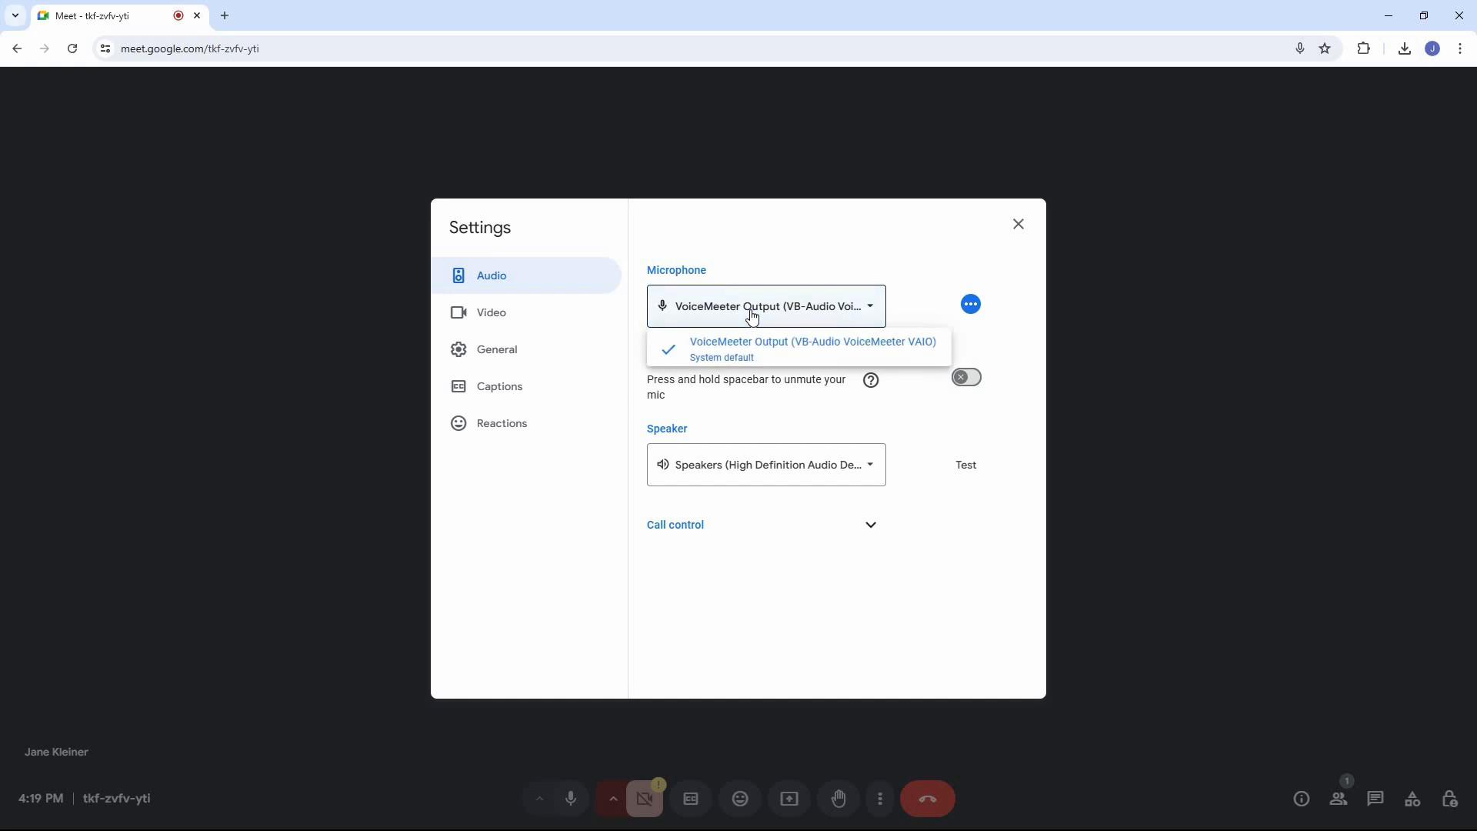
mouse_move(763, 299)
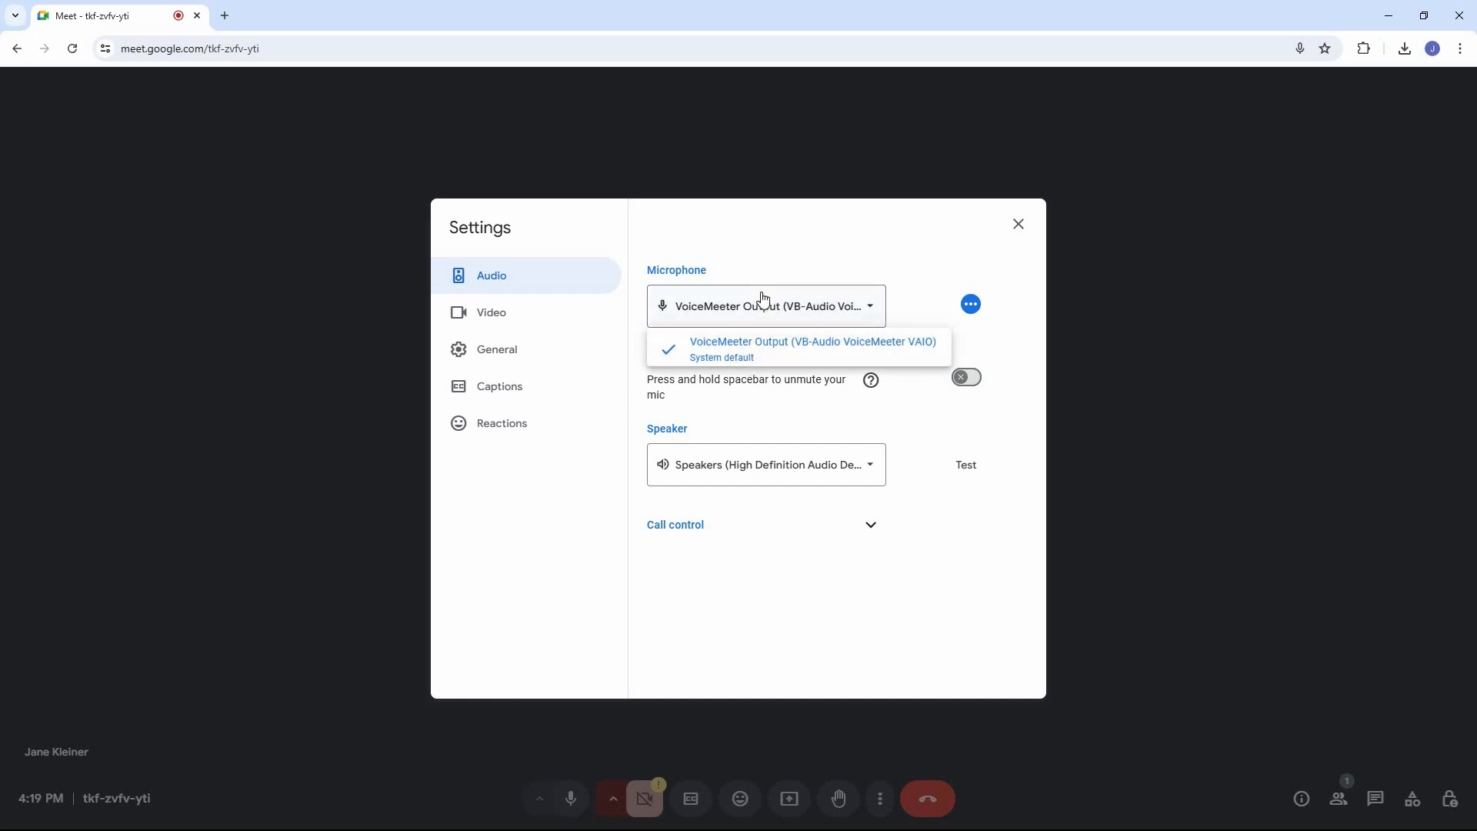
mouse_move(749, 370)
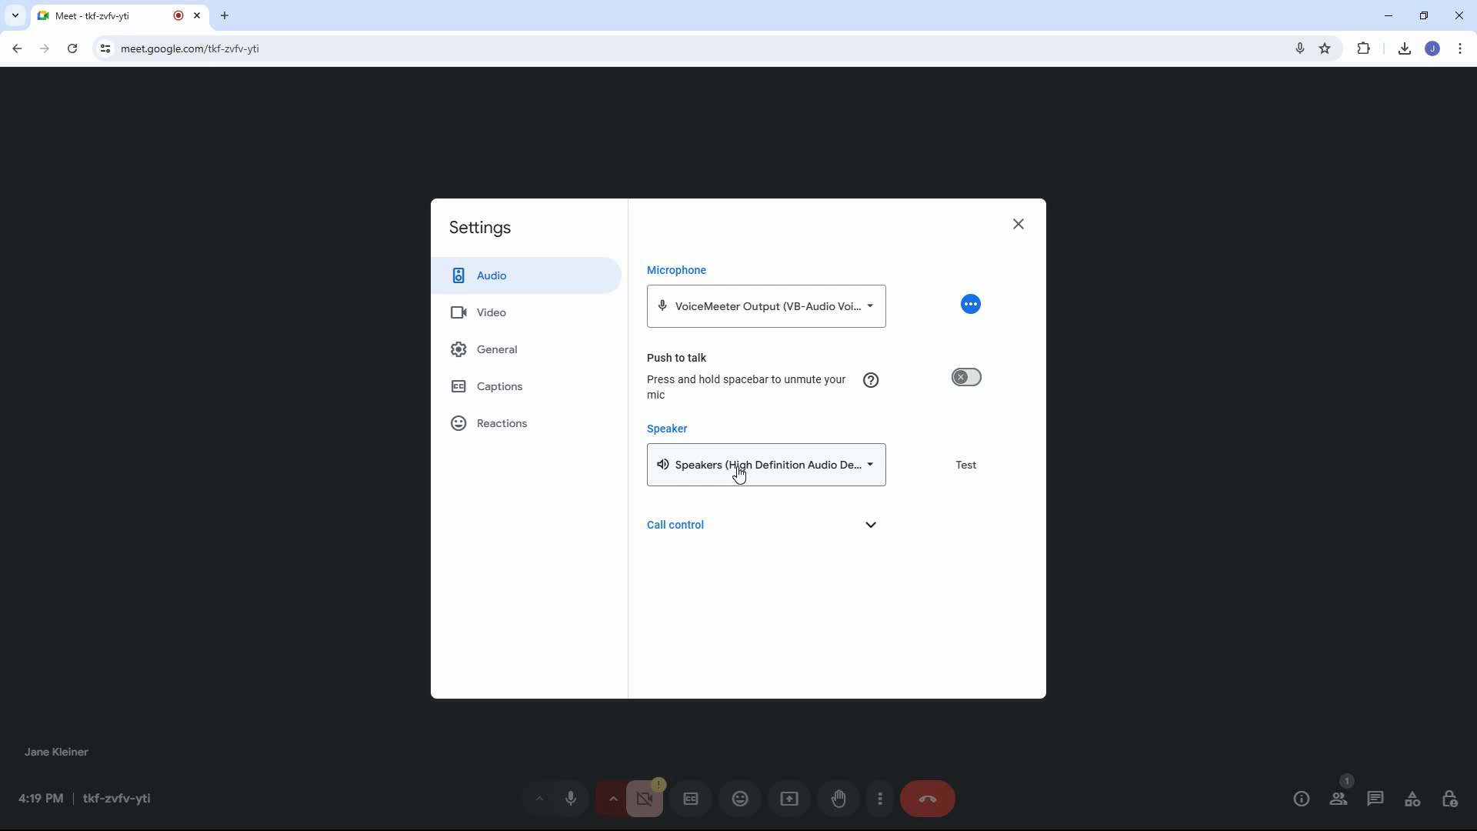
Review the Speaker dropdown choices, close Settings, and leave the call.
left_click(764, 464)
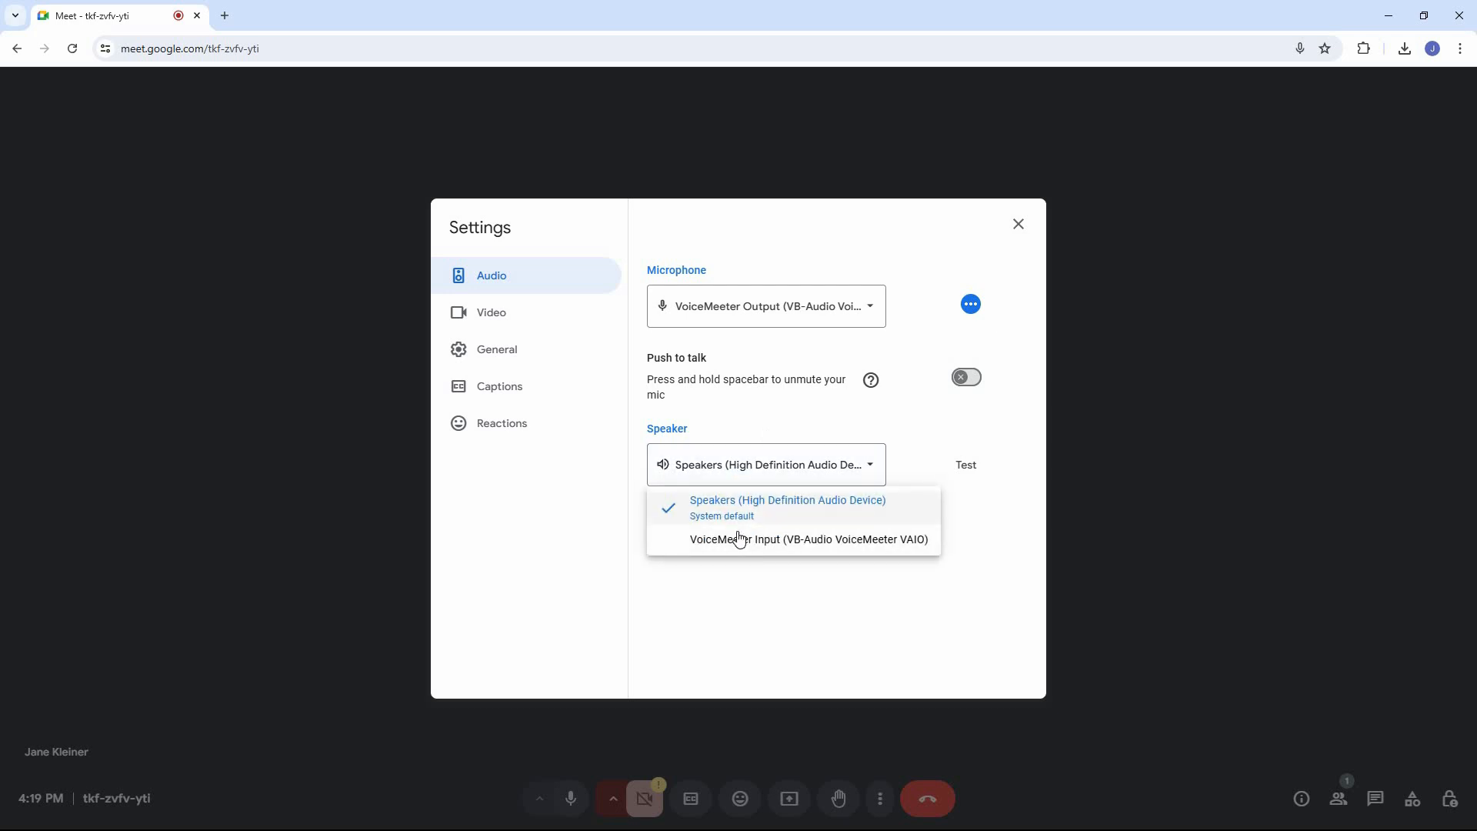
mouse_move(741, 551)
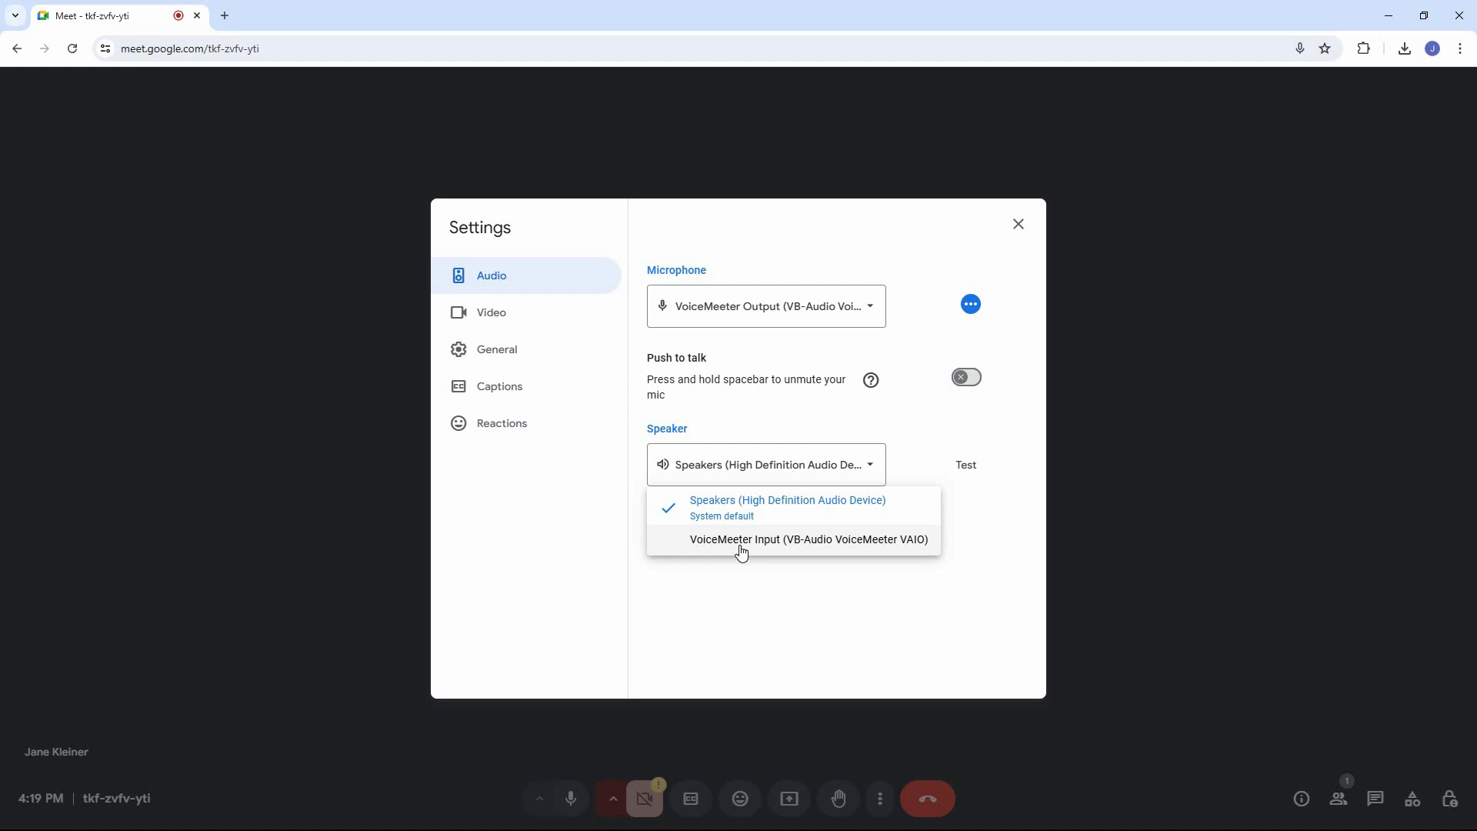
mouse_move(786, 123)
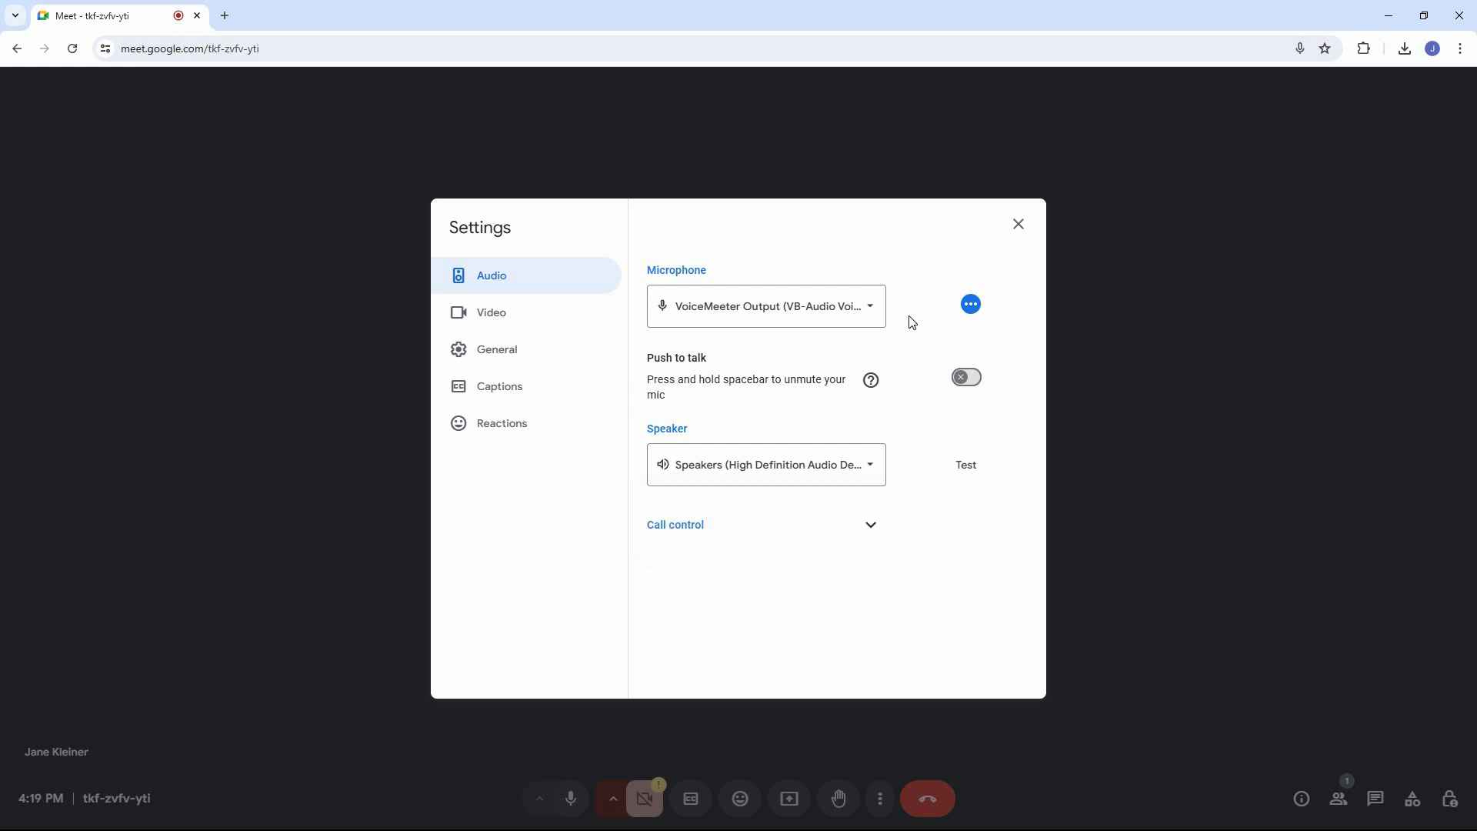
left_click(1018, 224)
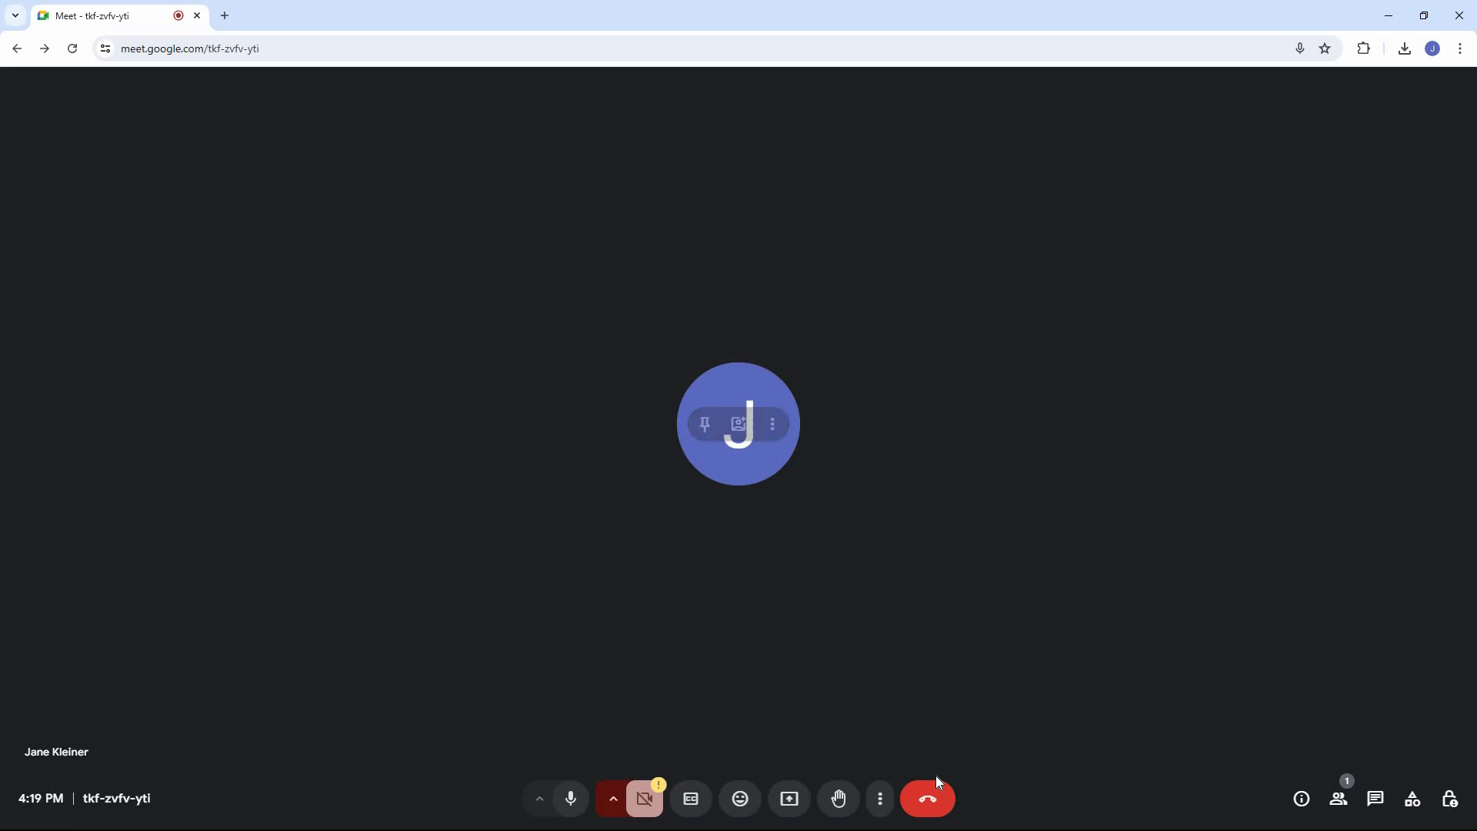
left_click(927, 798)
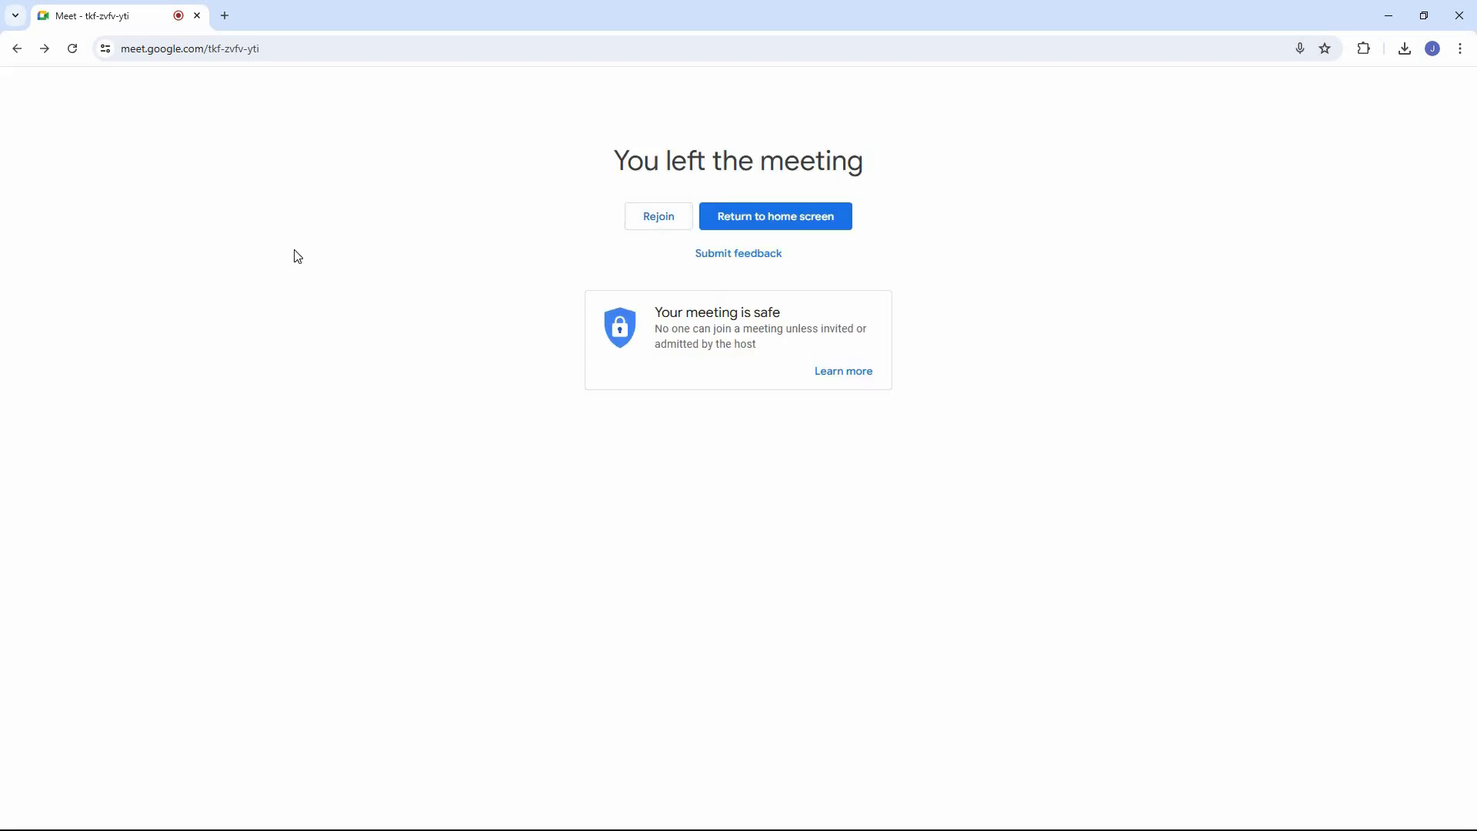